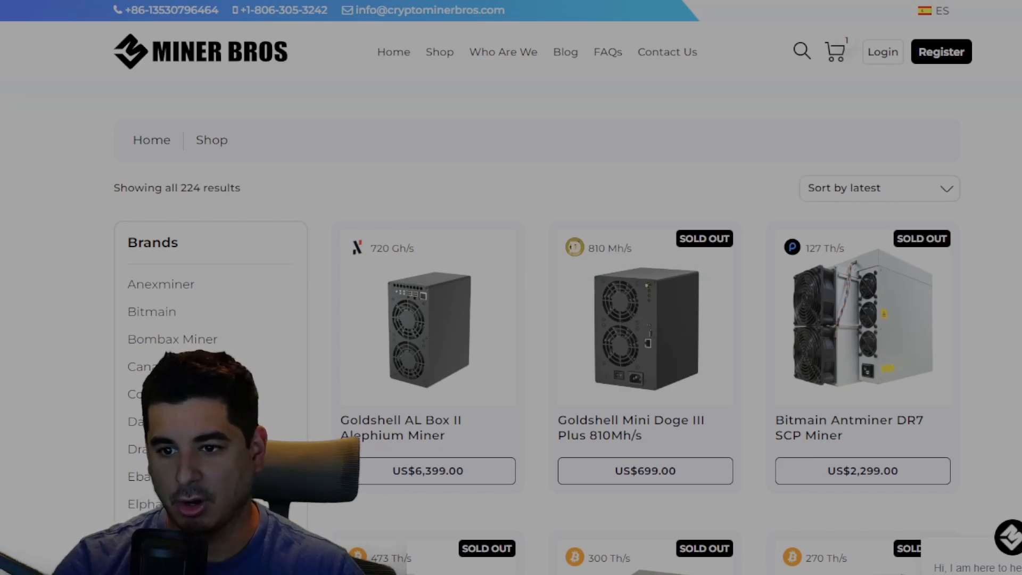
{"action": "scroll", "scroll_direction": "down", "scroll_amount": 3}
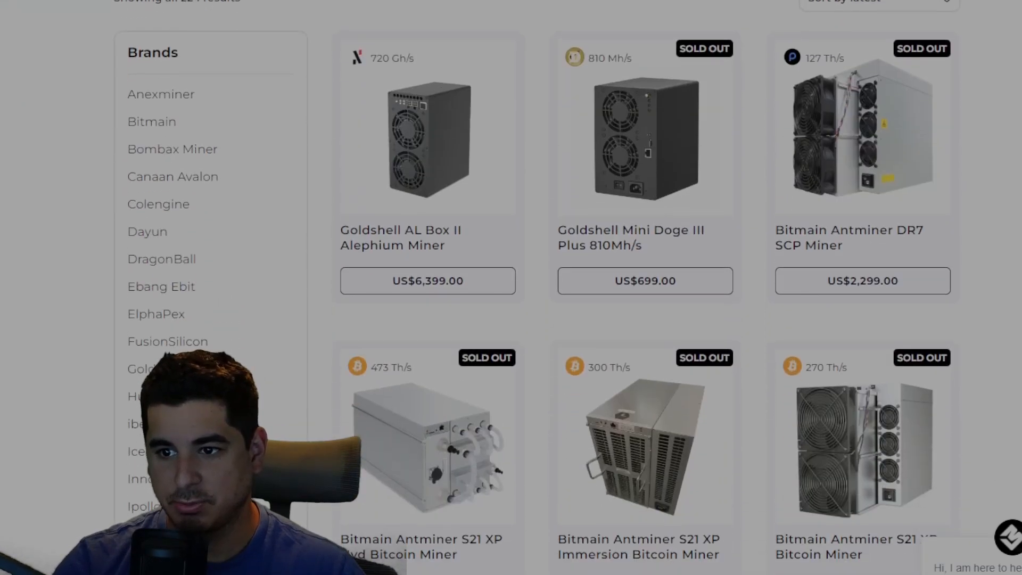
{"action": "scroll", "scroll_direction": "down", "scroll_amount": 3}
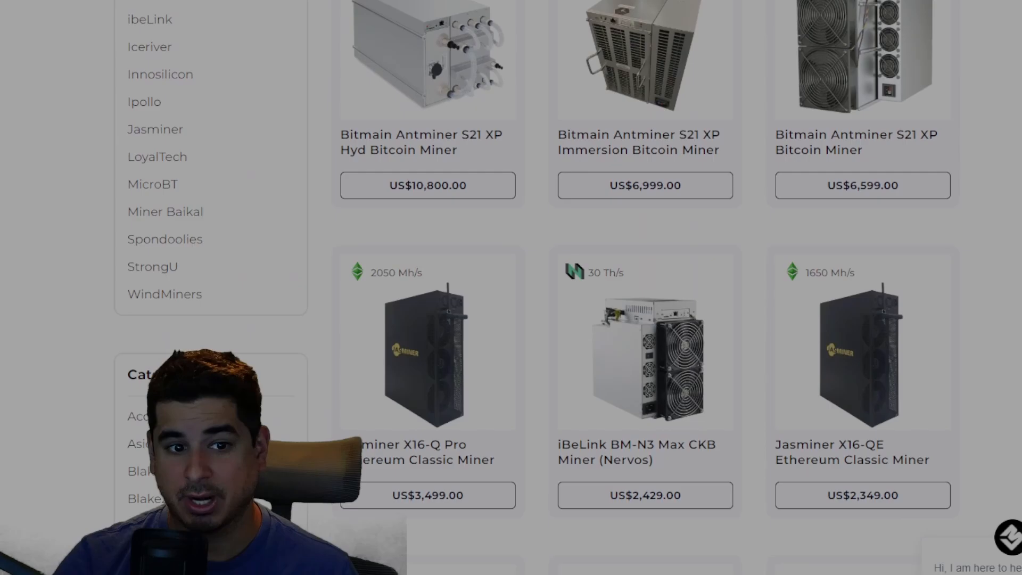
{"action": "scroll", "scroll_direction": "down", "scroll_amount": 3}
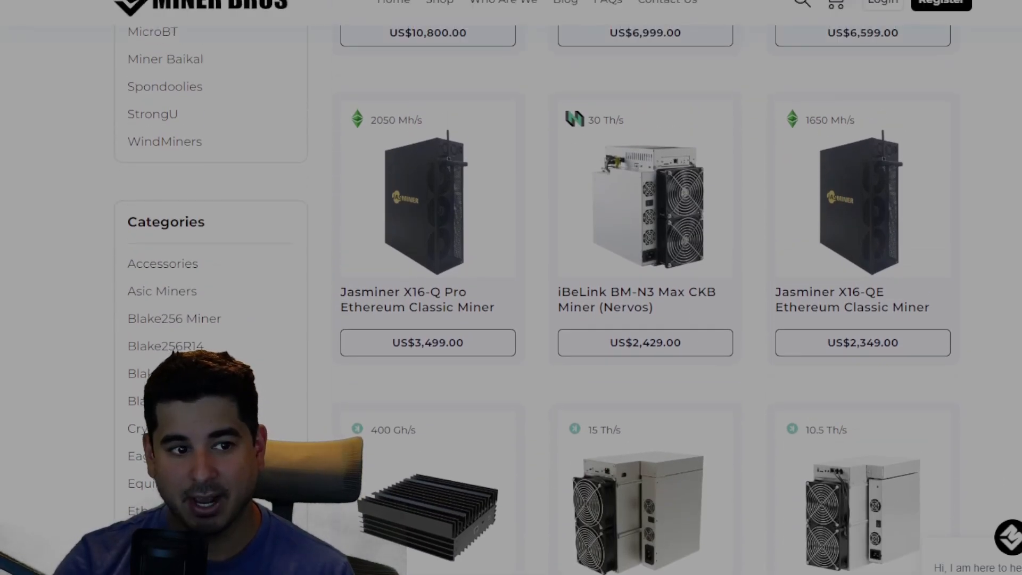
{"action": "scroll", "scroll_direction": "down", "scroll_amount": 3}
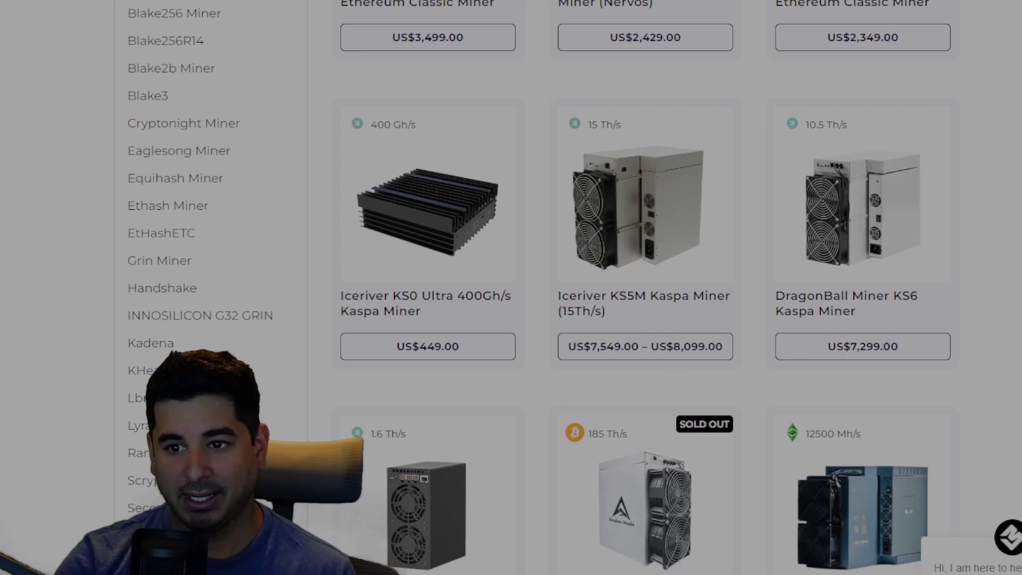
{"action": "mouse_move", "coordinate": [428, 228]}
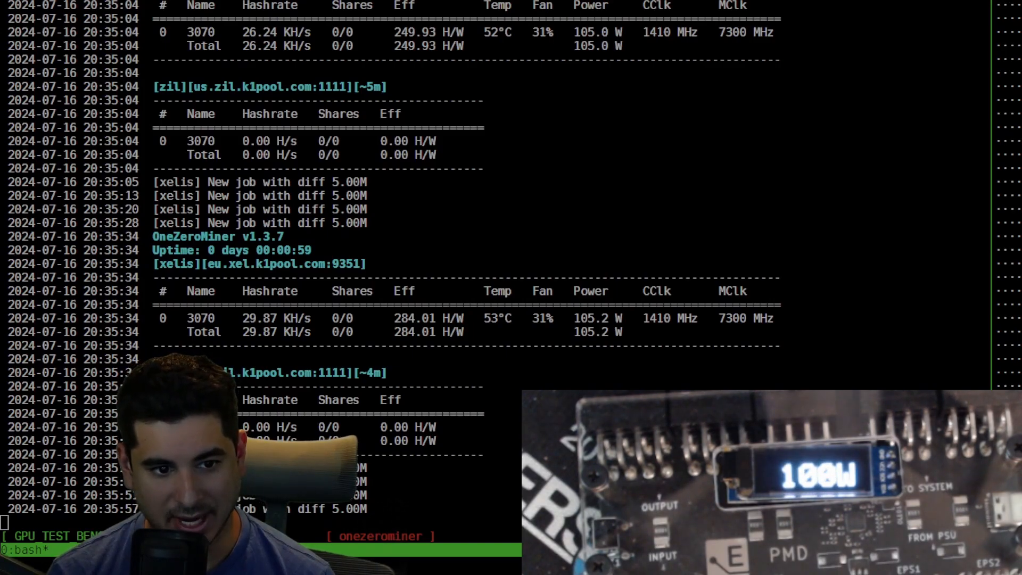
{"action": "scroll", "scroll_direction": "down", "scroll_amount": 3}
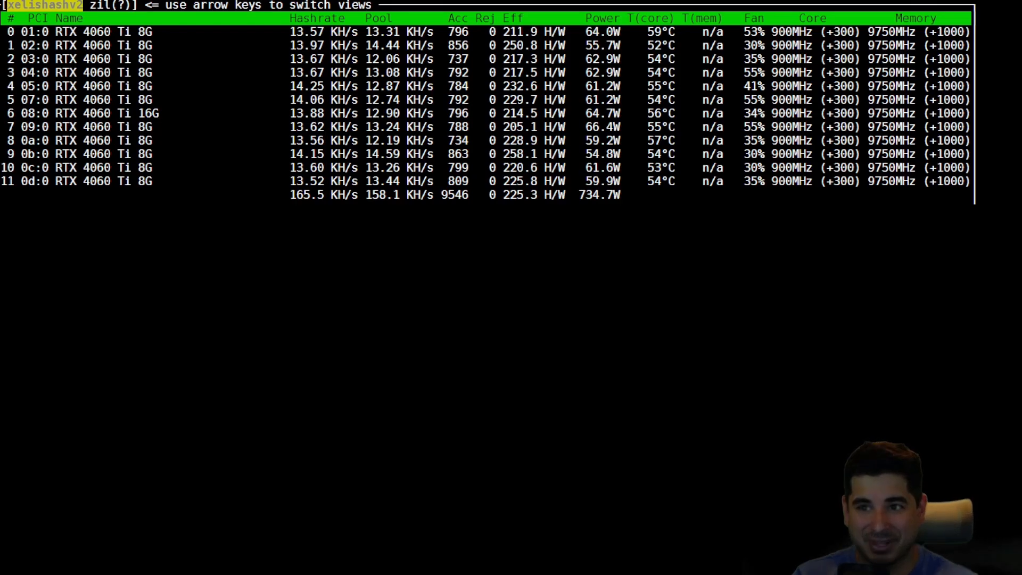
{"action": "key", "text": "Down"}
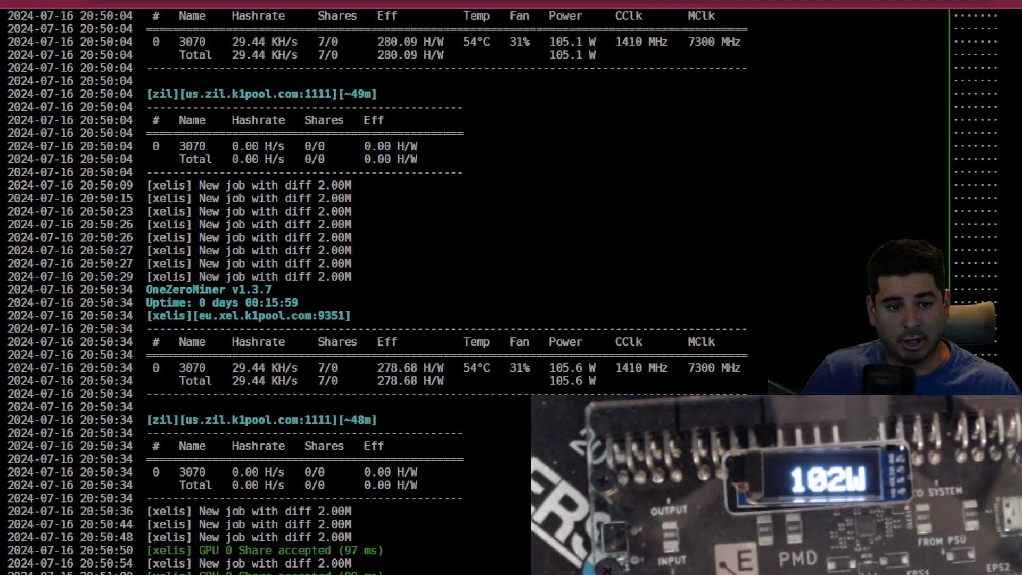
{"action": "scroll", "scroll_direction": "down", "scroll_amount": 3}
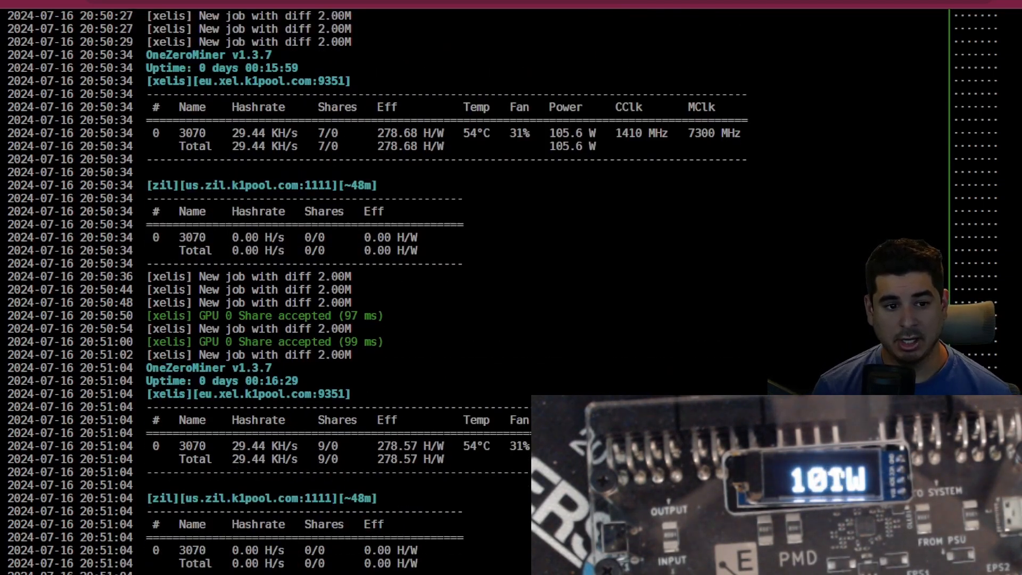